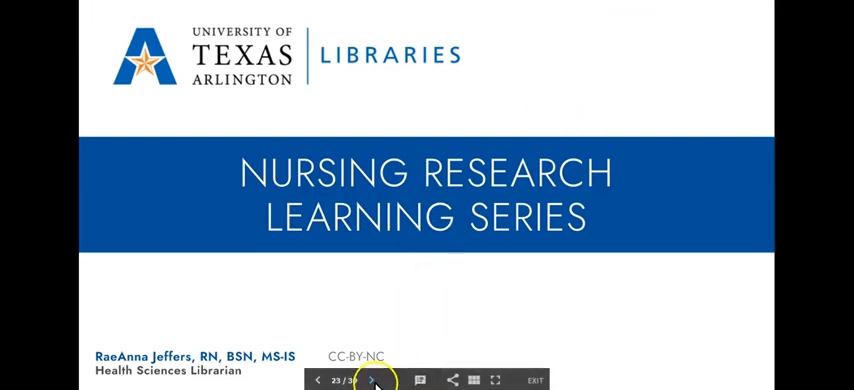
# Step: Leave the title slide for the live CINAHL Complete Advanced Search page
pyautogui.click(373, 380)
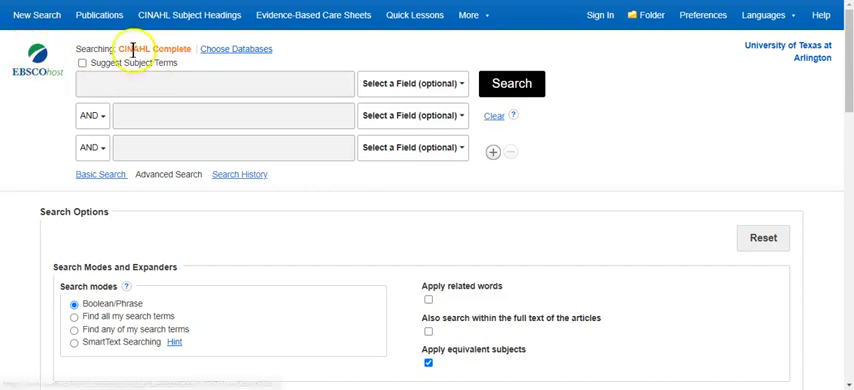
pyautogui.moveTo(705, 190)
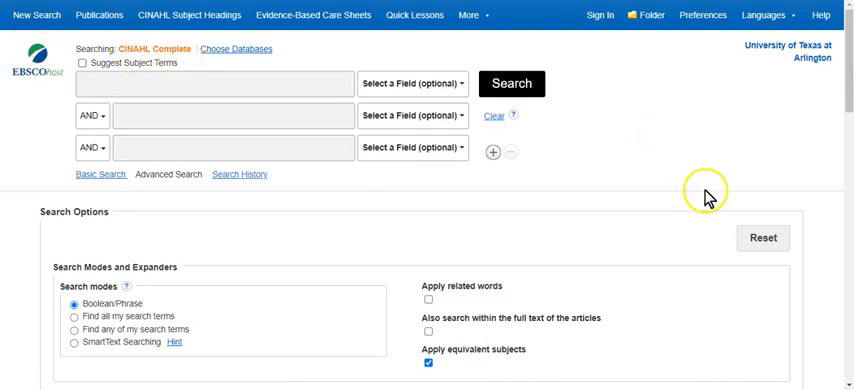
pyautogui.moveTo(722, 199)
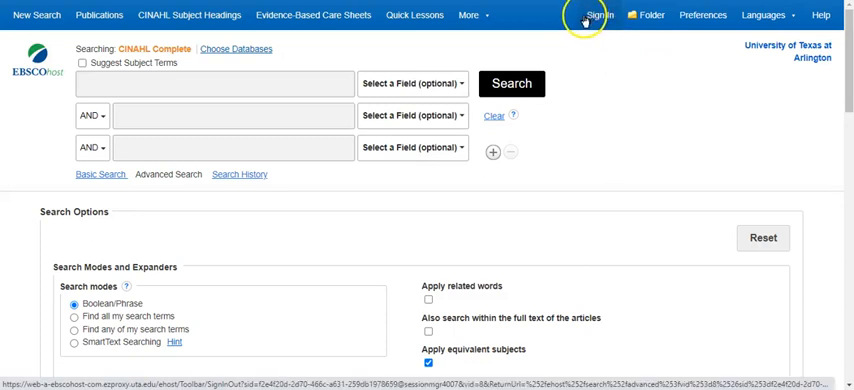
pyautogui.moveTo(592, 15)
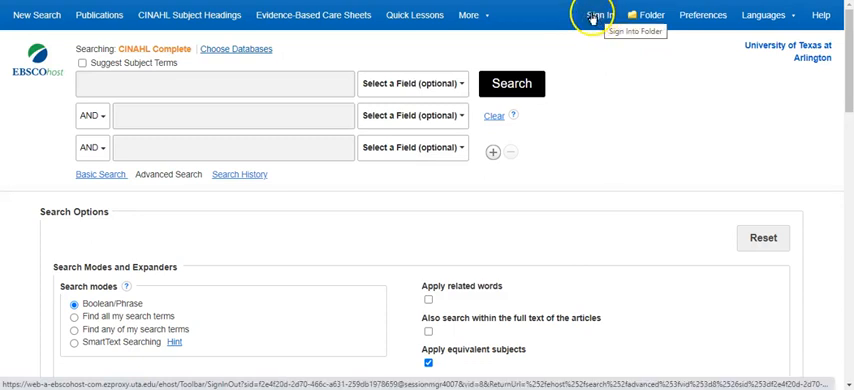
# Step: Sign in with personal My EBSCOhost credentials and return to the empty Advanced Search page
pyautogui.click(597, 14)
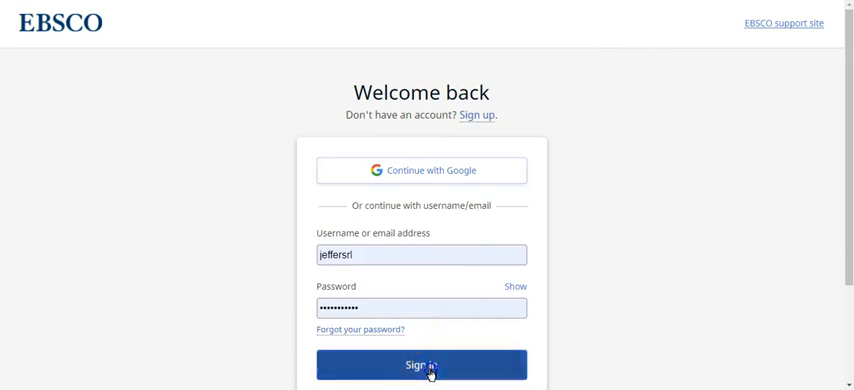
pyautogui.click(421, 364)
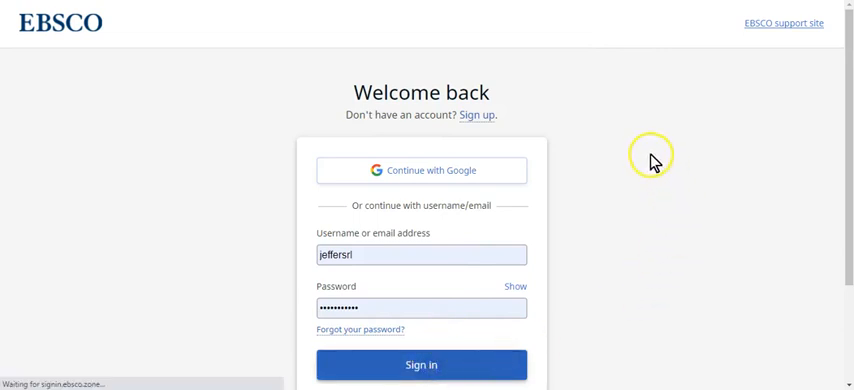
pyautogui.moveTo(645, 132)
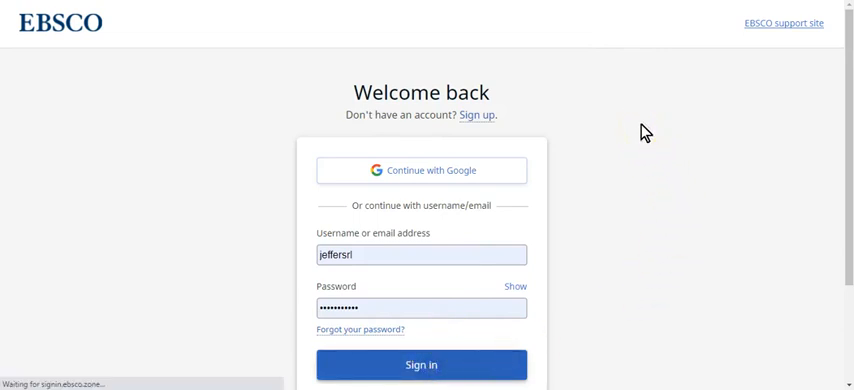
pyautogui.moveTo(644, 112)
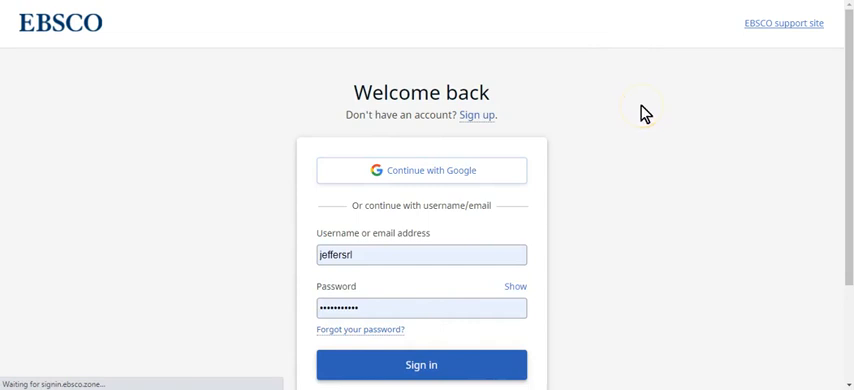
pyautogui.click(421, 364)
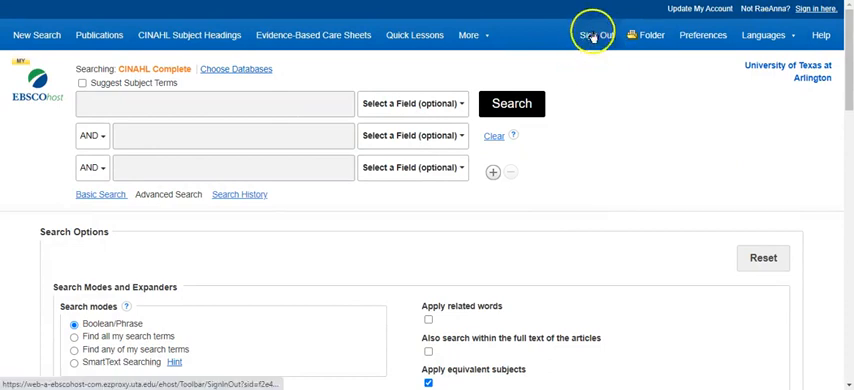
pyautogui.moveTo(610, 100)
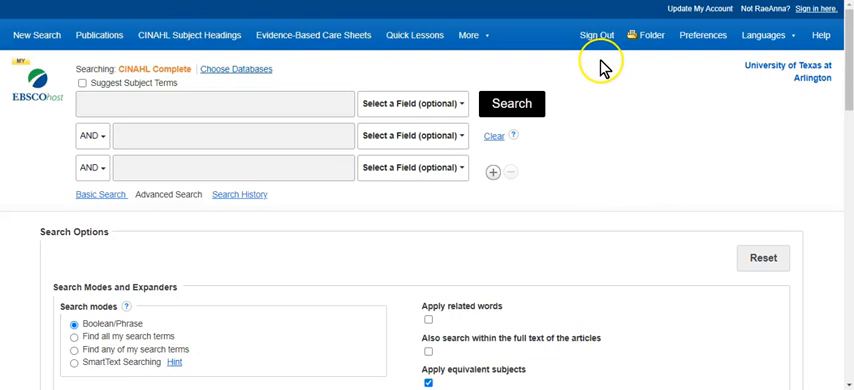
pyautogui.moveTo(505, 210)
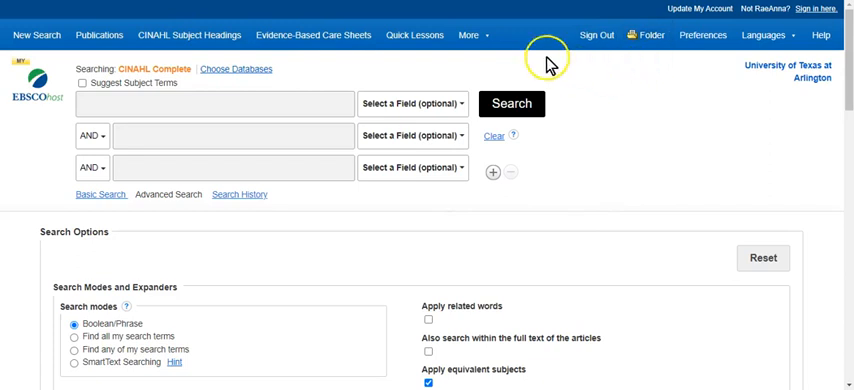
pyautogui.click(37, 35)
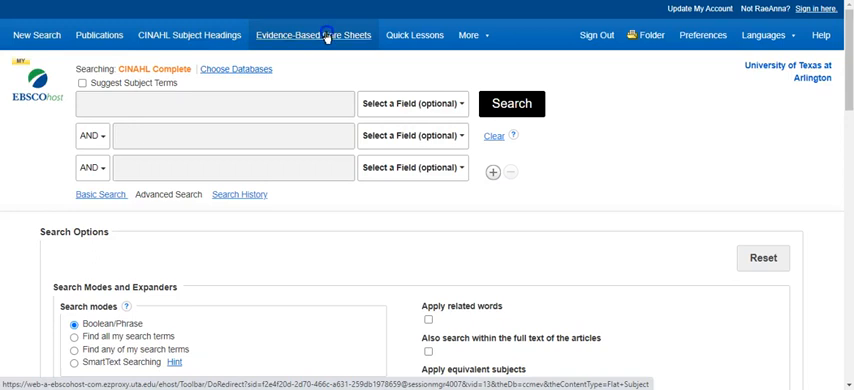
# Step: Browse the alphabetical Evidence-Based Care Sheets topic list
pyautogui.click(314, 35)
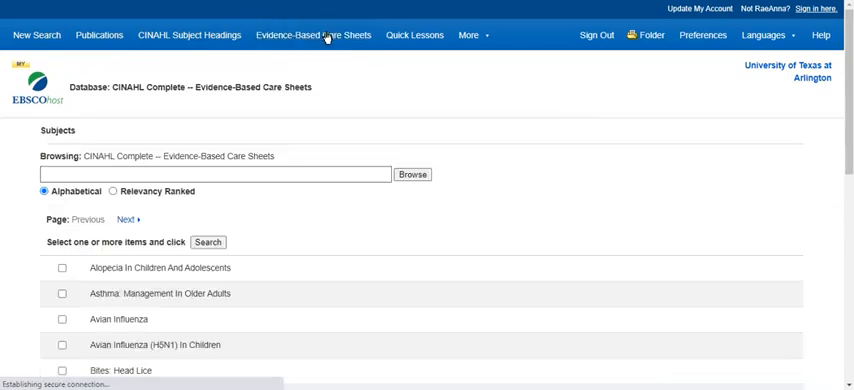
pyautogui.scroll(-3)
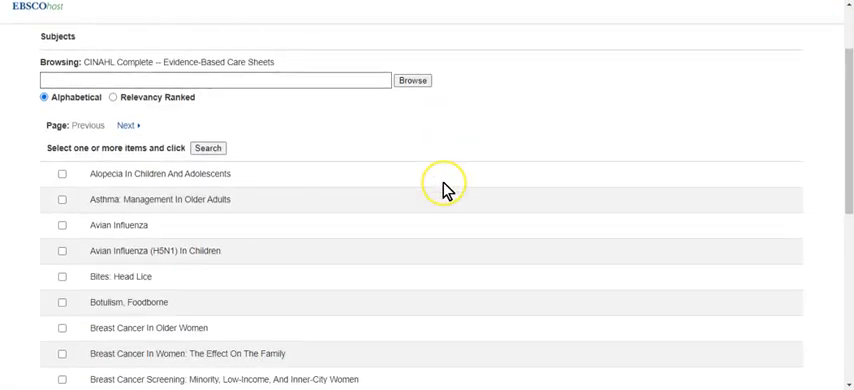
pyautogui.scroll(-3)
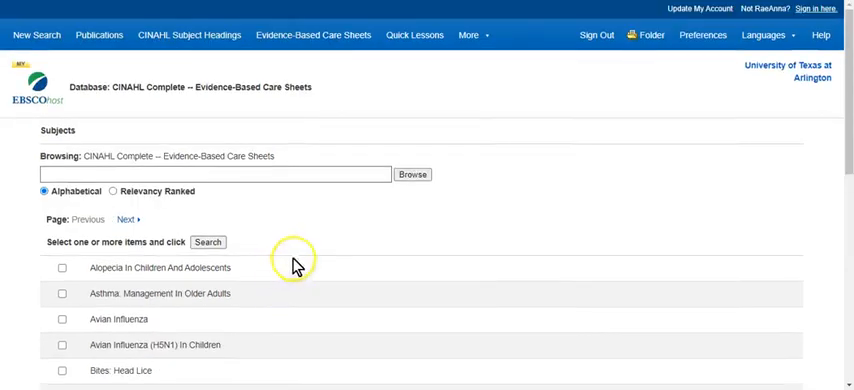
pyautogui.moveTo(239, 157)
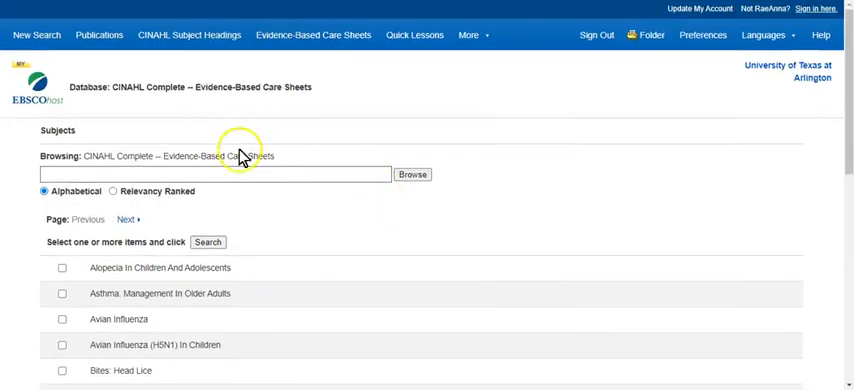
pyautogui.doubleClick(220, 156)
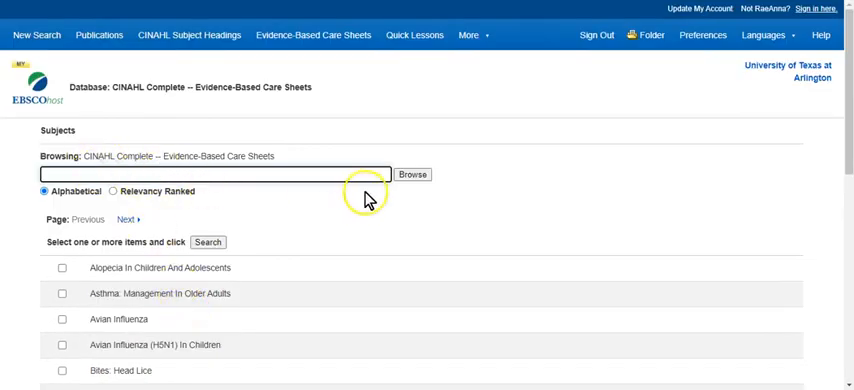
pyautogui.moveTo(415, 35)
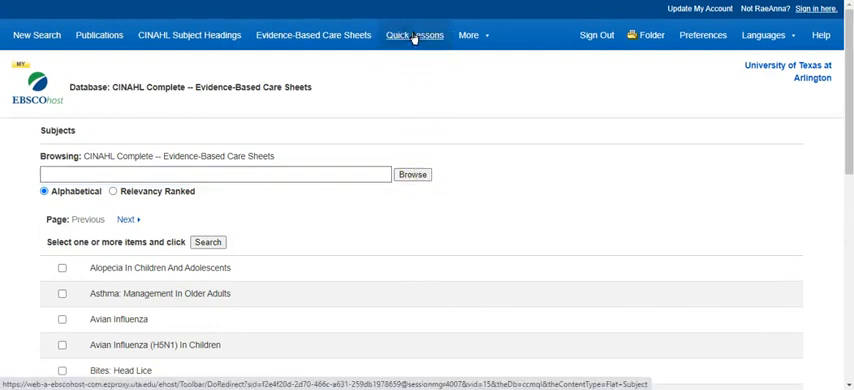
# Step: Browse the alphabetical Quick Lessons topic list and show the More menu options
pyautogui.click(414, 35)
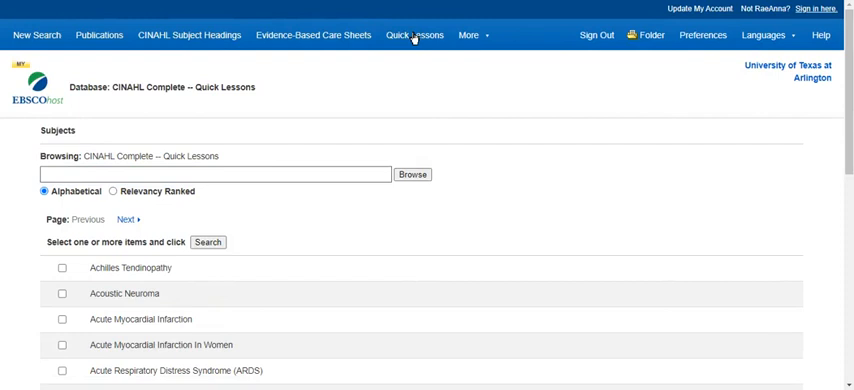
pyautogui.moveTo(558, 192)
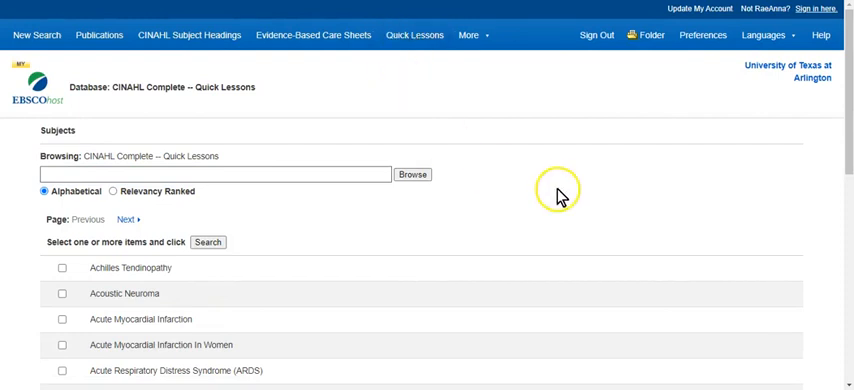
pyautogui.scroll(-3)
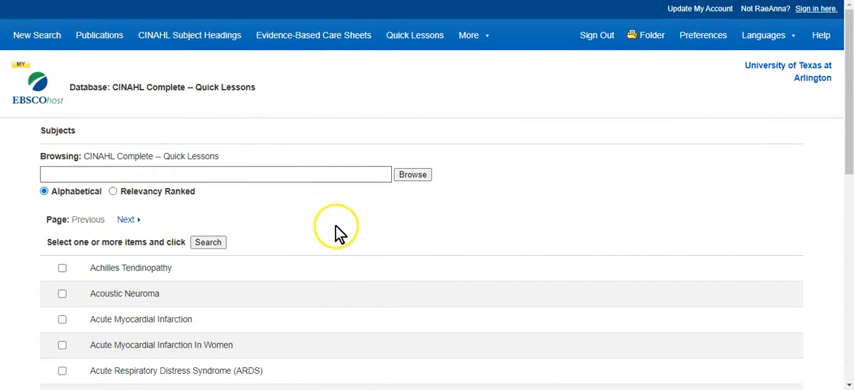
pyautogui.moveTo(343, 229)
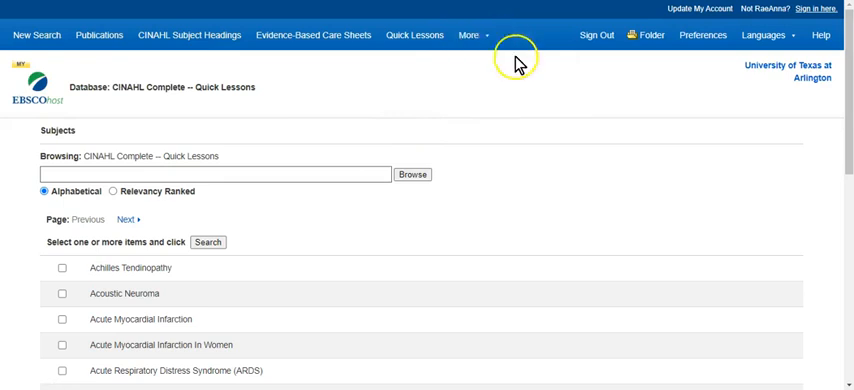
pyautogui.click(472, 35)
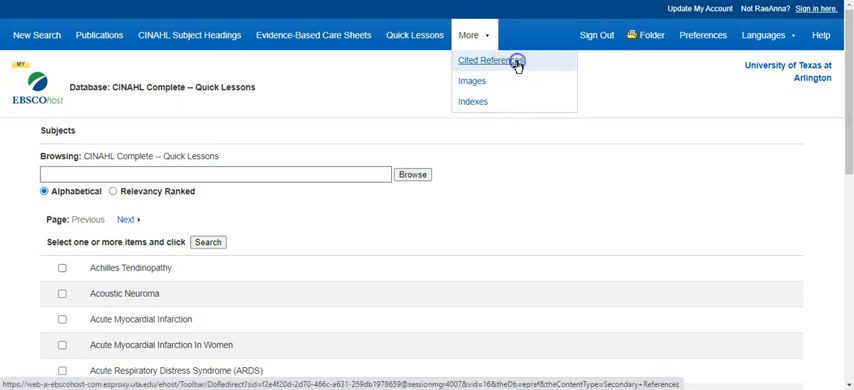
# Step: Open the Cited References form from the More menu and place the cursor in Cited Author
pyautogui.click(489, 61)
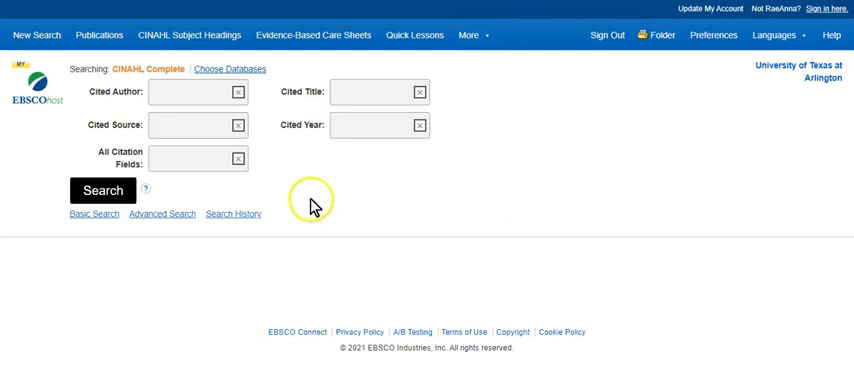
pyautogui.click(190, 92)
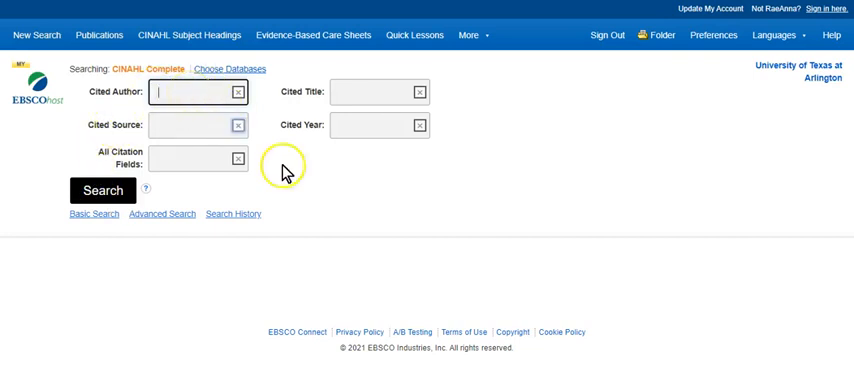
pyautogui.moveTo(360, 165)
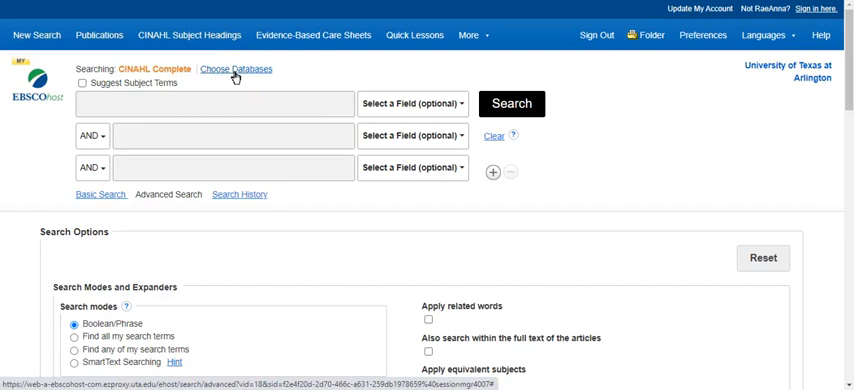
pyautogui.moveTo(236, 77)
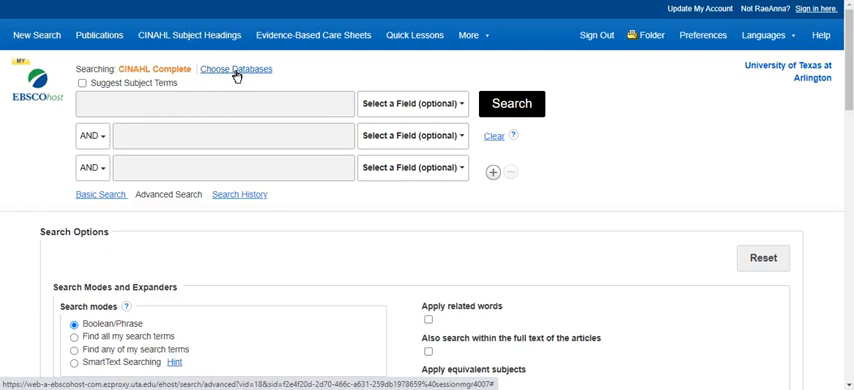
pyautogui.click(236, 69)
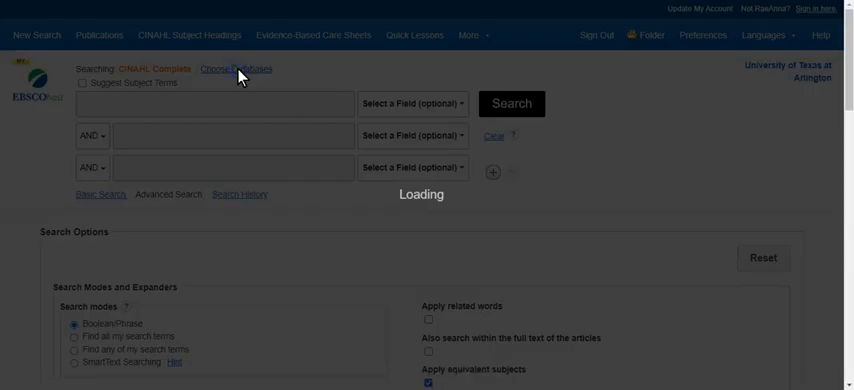
pyautogui.click(237, 69)
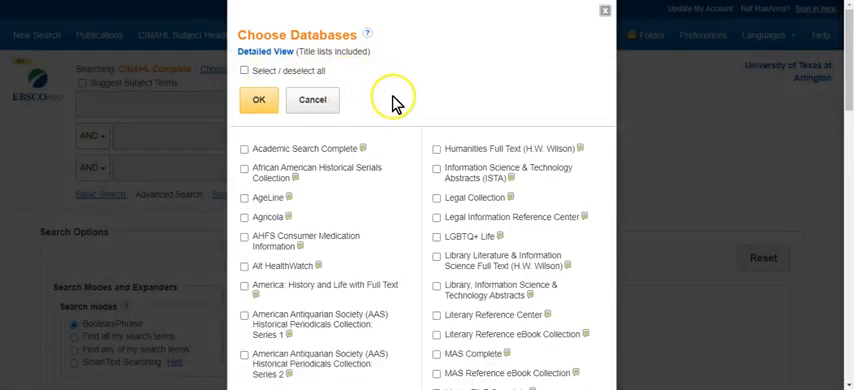
pyautogui.moveTo(474, 124)
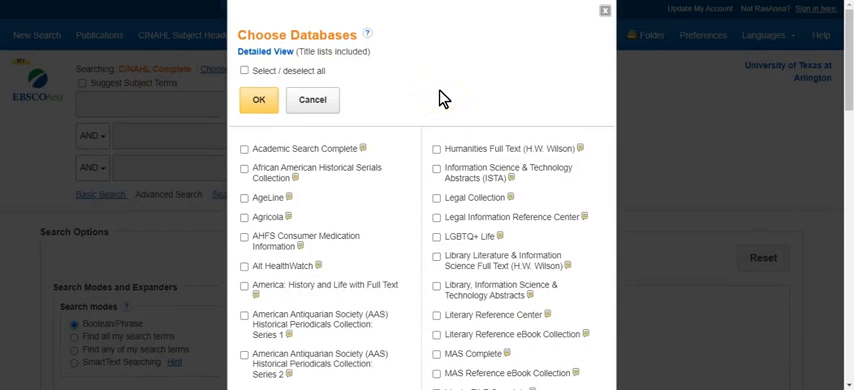
pyautogui.scroll(-3)
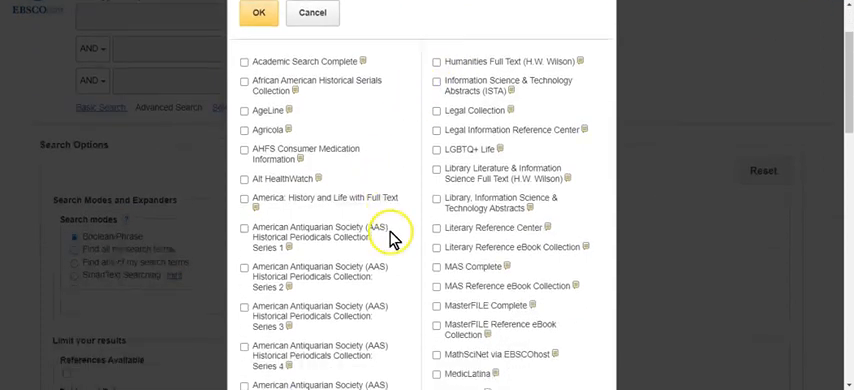
pyautogui.scroll(-3)
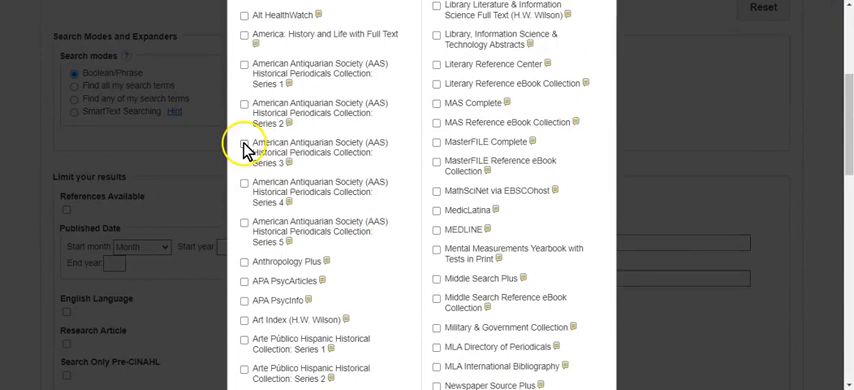
pyautogui.scroll(-3)
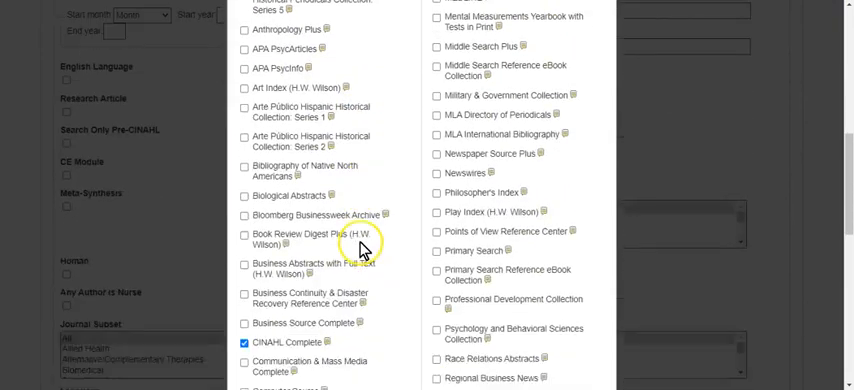
pyautogui.scroll(-3)
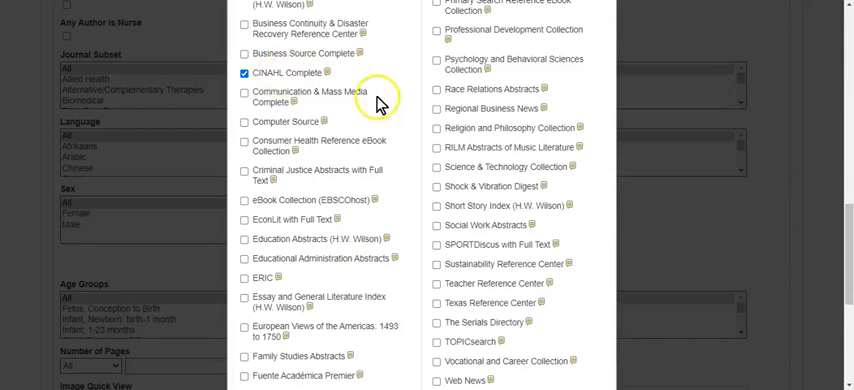
pyautogui.scroll(-3)
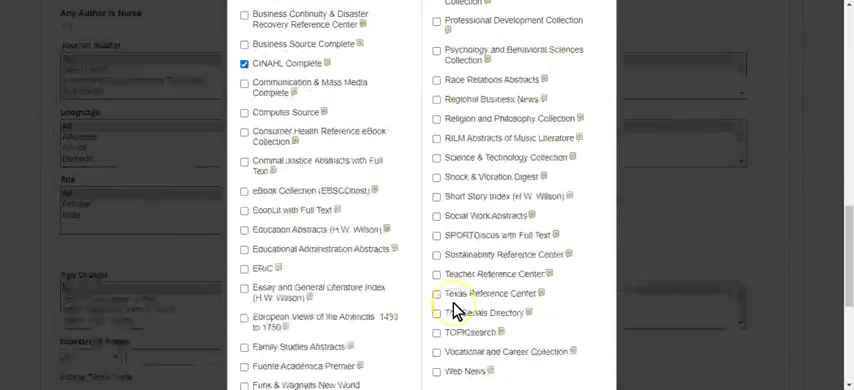
pyautogui.scroll(-3)
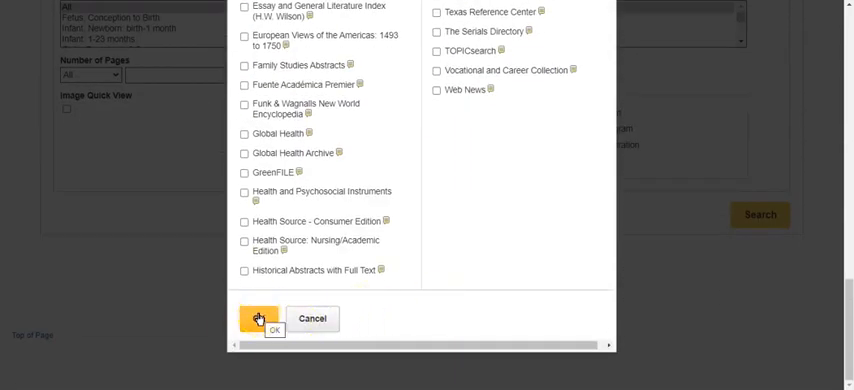
pyautogui.click(258, 318)
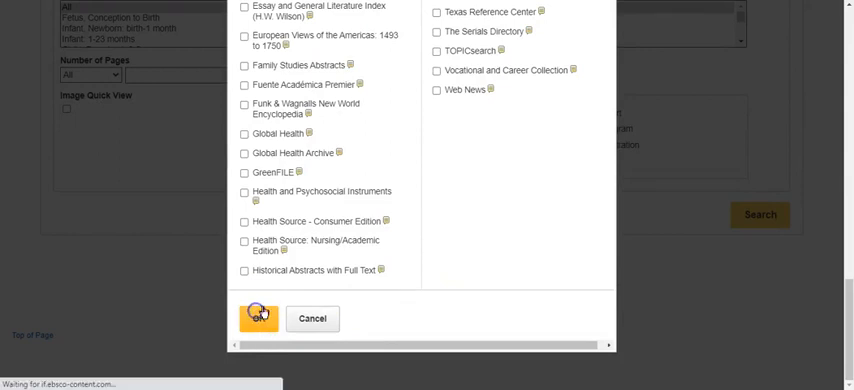
pyautogui.click(258, 318)
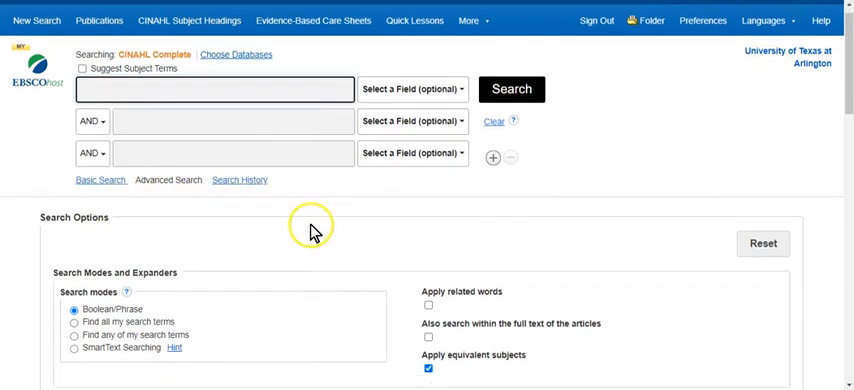
pyautogui.scroll(-3)
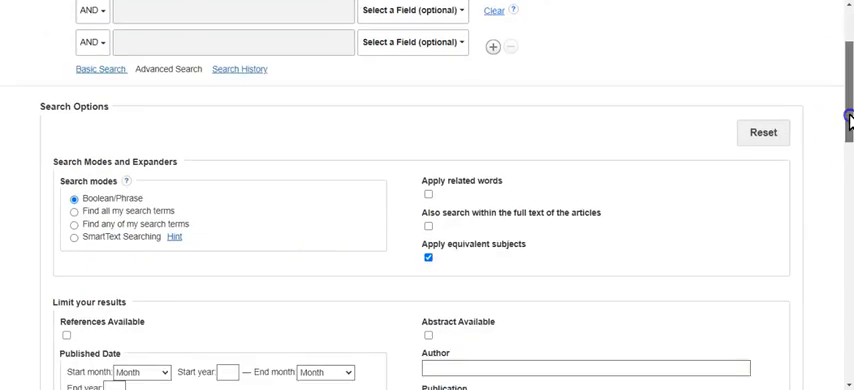
pyautogui.scroll(-3)
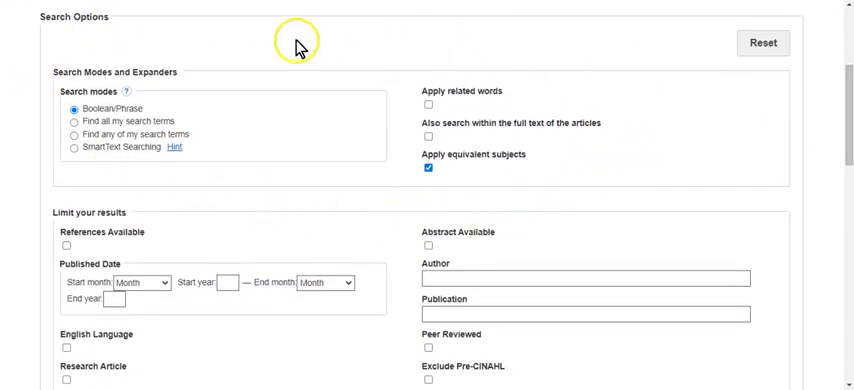
pyautogui.moveTo(632, 237)
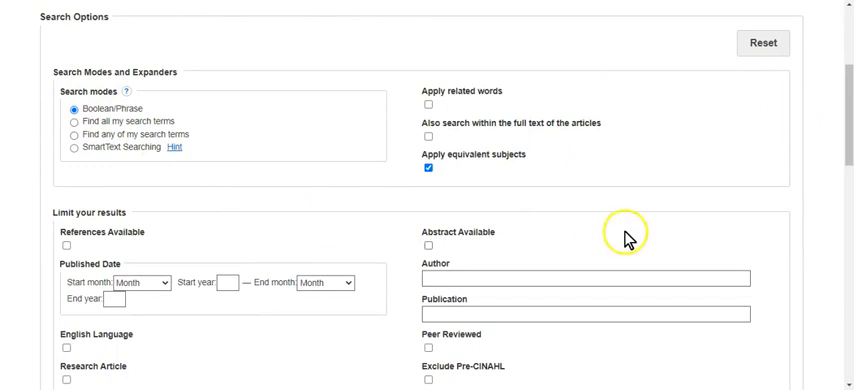
pyautogui.moveTo(590, 186)
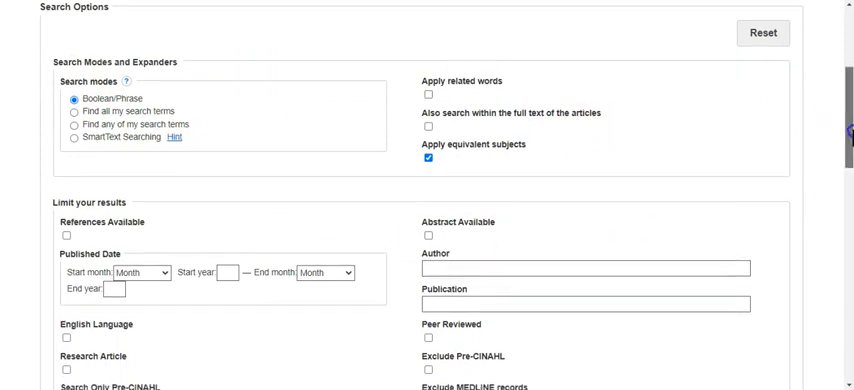
pyautogui.scroll(-3)
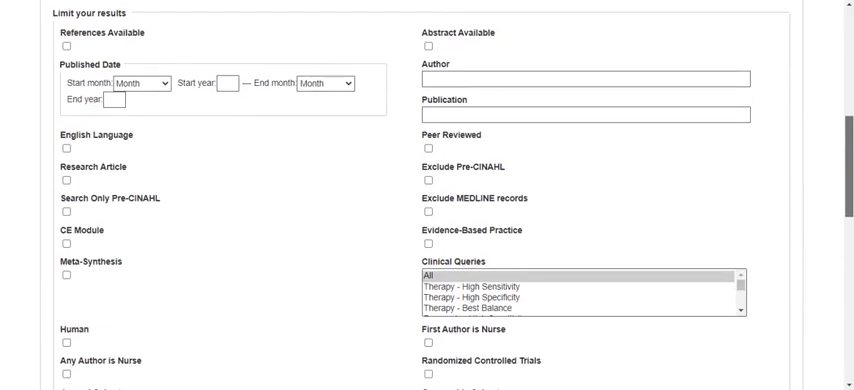
pyautogui.moveTo(790, 190)
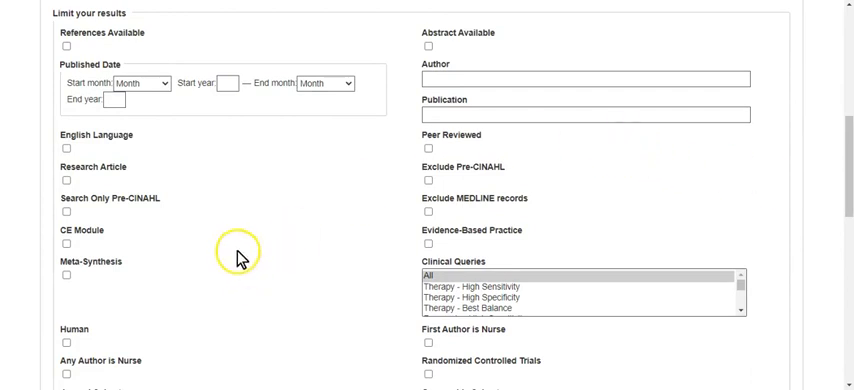
# Step: Scroll past Published Date to the journal subset, geographic subset, language and publication type limiters
pyautogui.click(224, 84)
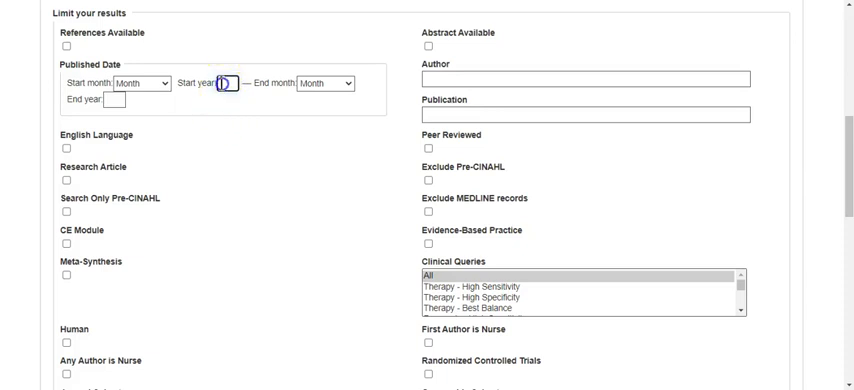
pyautogui.click(112, 100)
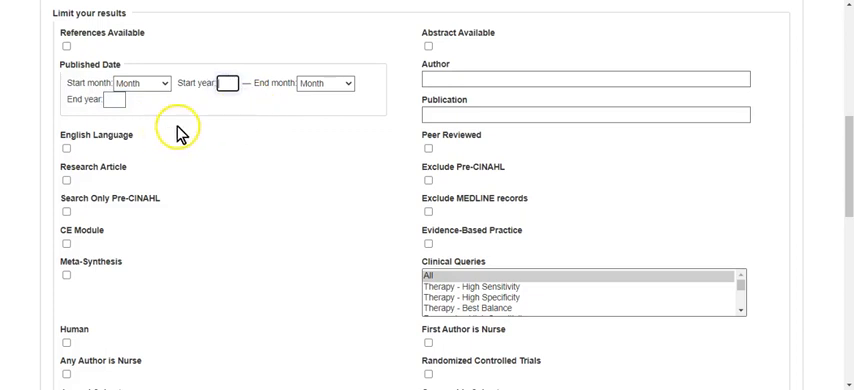
pyautogui.moveTo(115, 140)
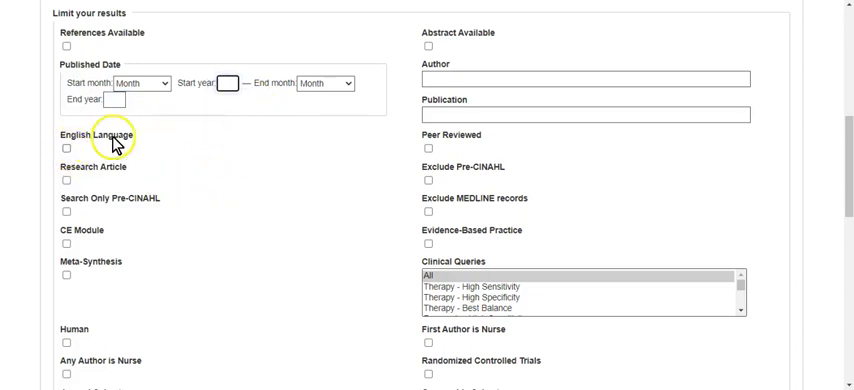
pyautogui.moveTo(128, 140)
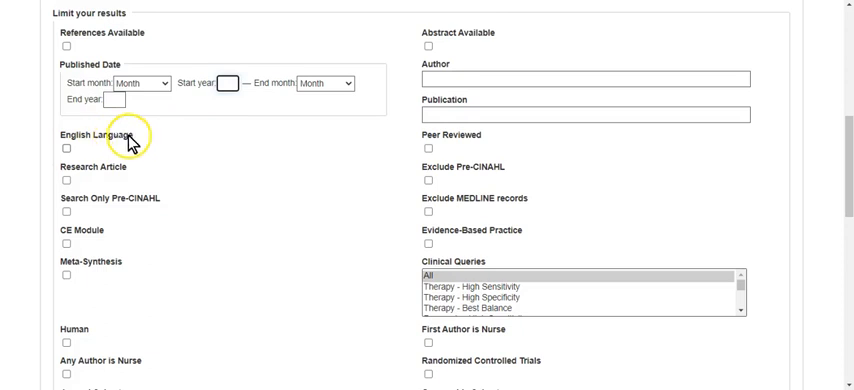
pyautogui.scroll(-3)
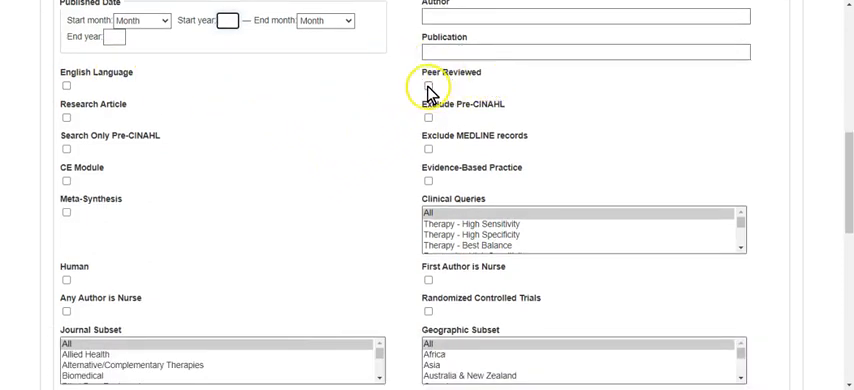
pyautogui.moveTo(430, 92)
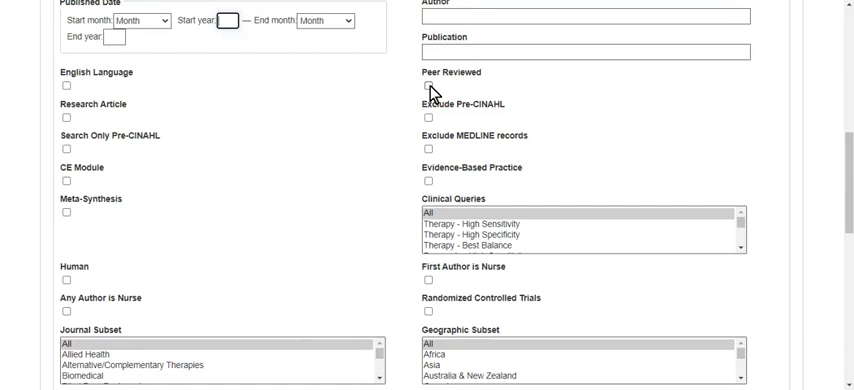
pyautogui.moveTo(430, 93)
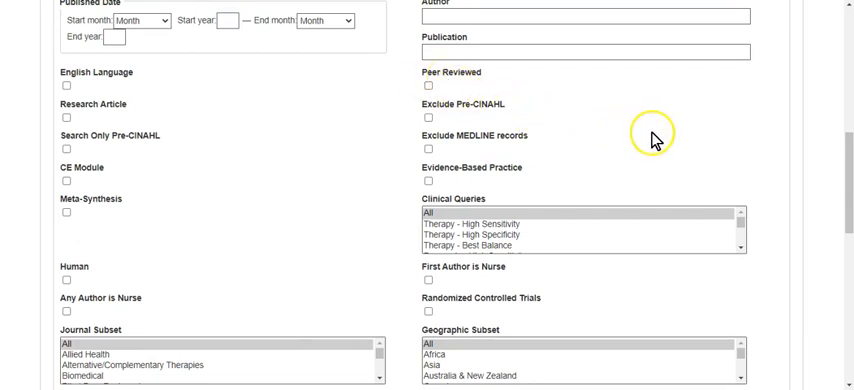
pyautogui.moveTo(667, 138)
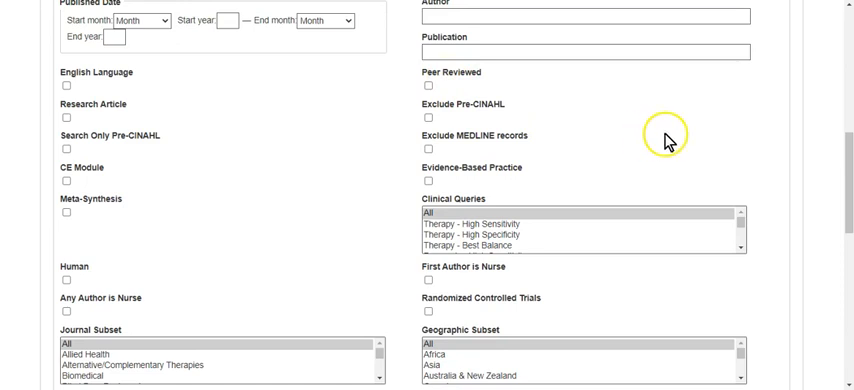
pyautogui.scroll(-3)
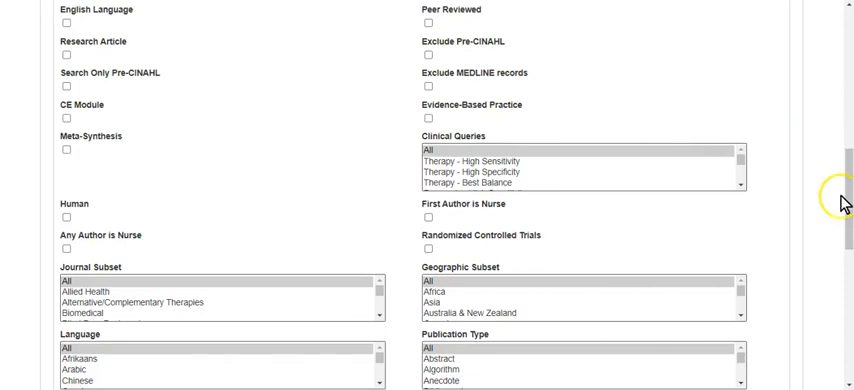
pyautogui.scroll(-3)
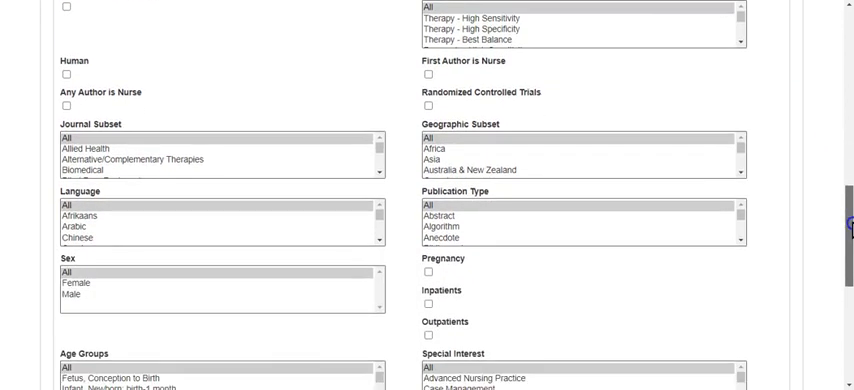
pyautogui.scroll(-3)
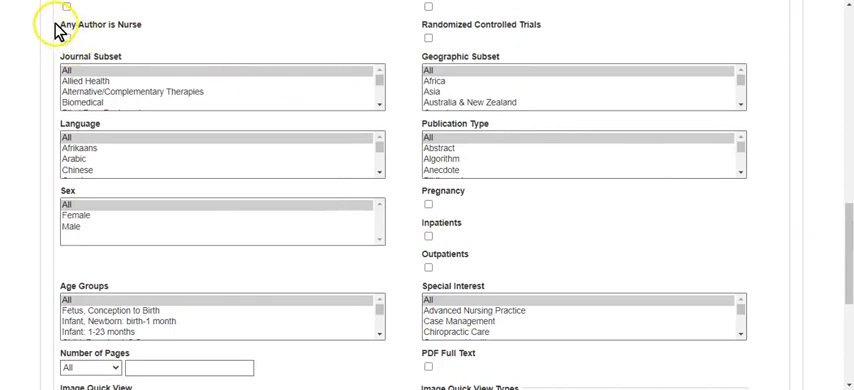
pyautogui.doubleClick(95, 26)
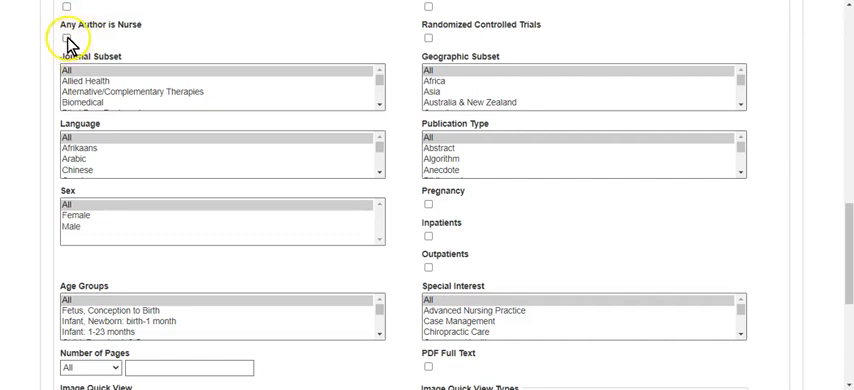
pyautogui.moveTo(146, 43)
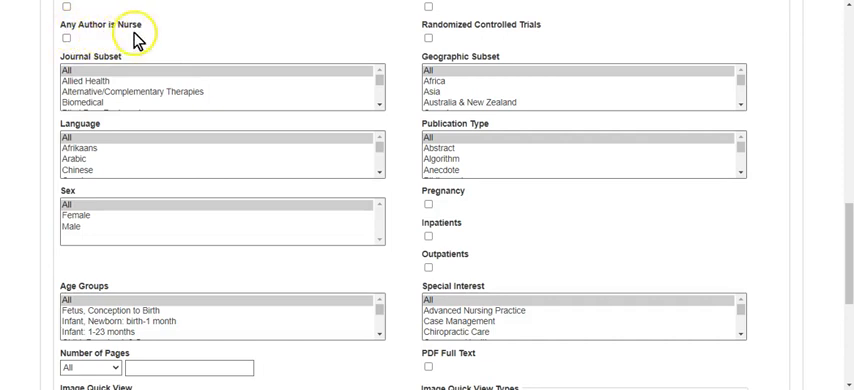
pyautogui.moveTo(194, 40)
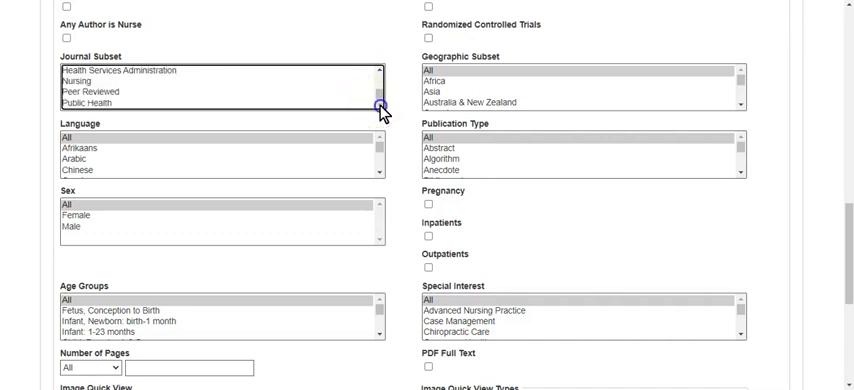
pyautogui.click(95, 80)
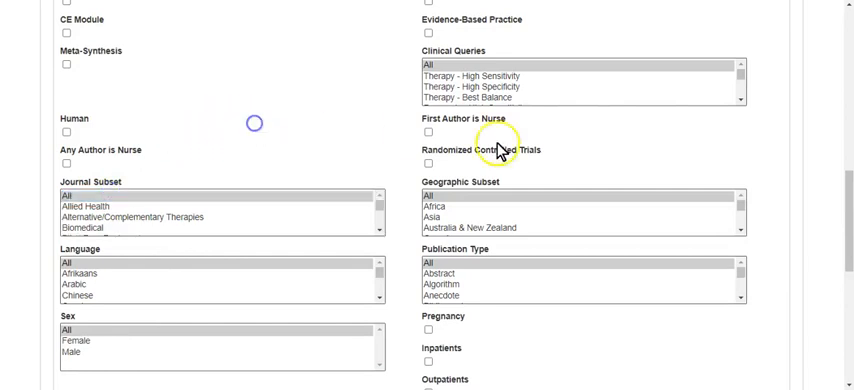
# Step: Choose Practice Guidelines in the Publication Type list and scroll down to the Search button
pyautogui.scroll(-3)
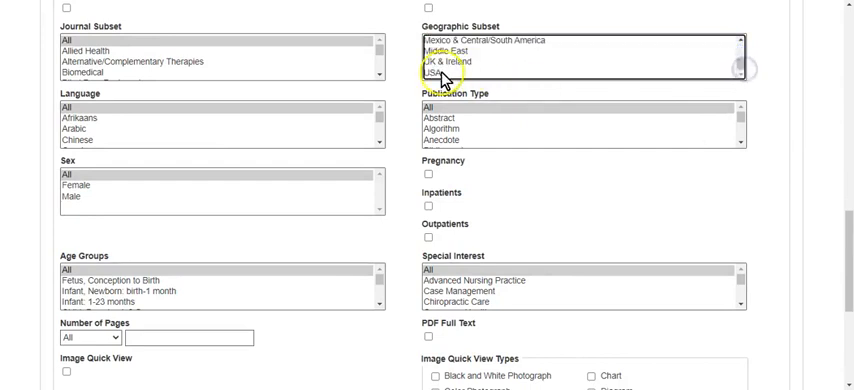
pyautogui.scroll(3)
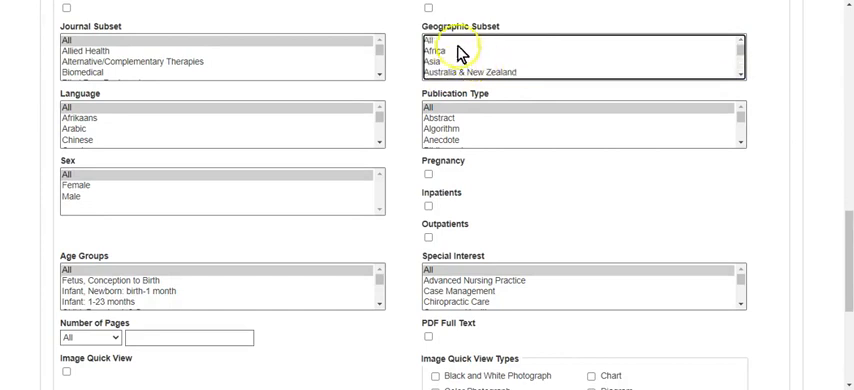
pyautogui.scroll(-3)
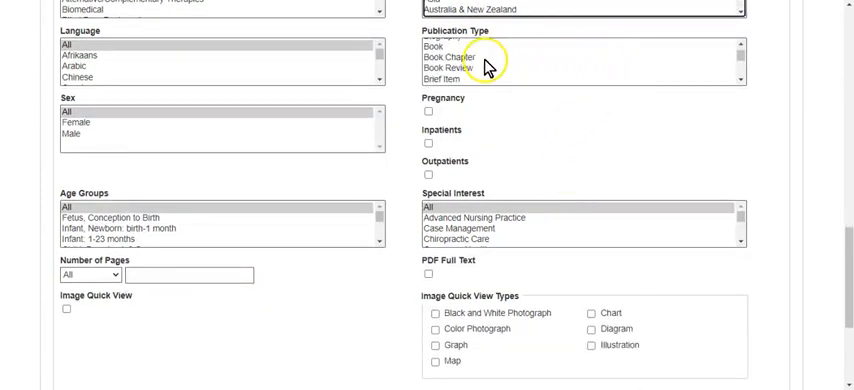
pyautogui.scroll(-3)
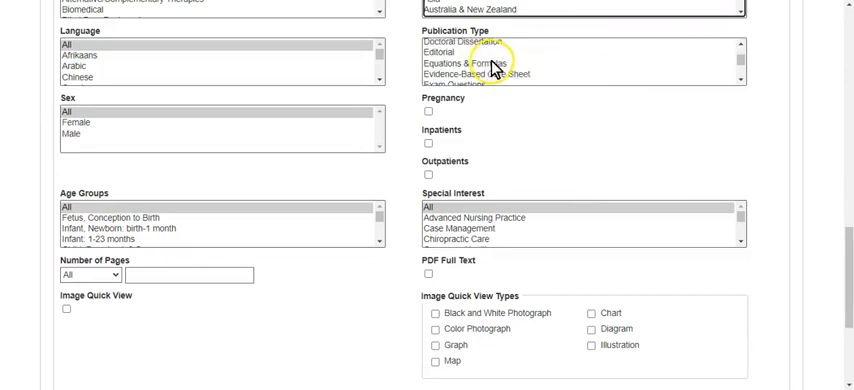
pyautogui.click(495, 74)
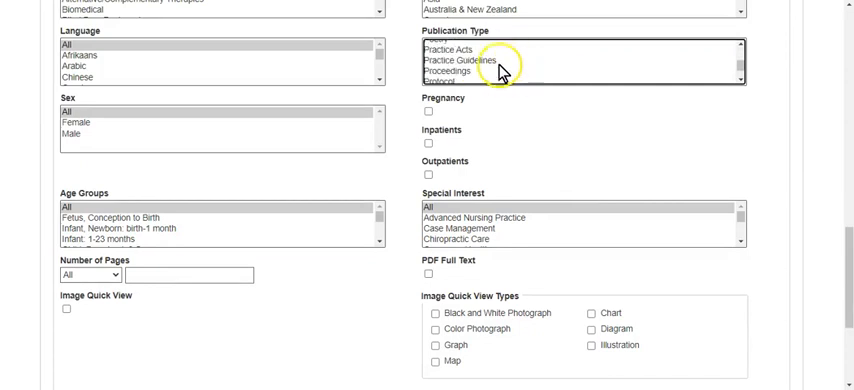
pyautogui.click(466, 61)
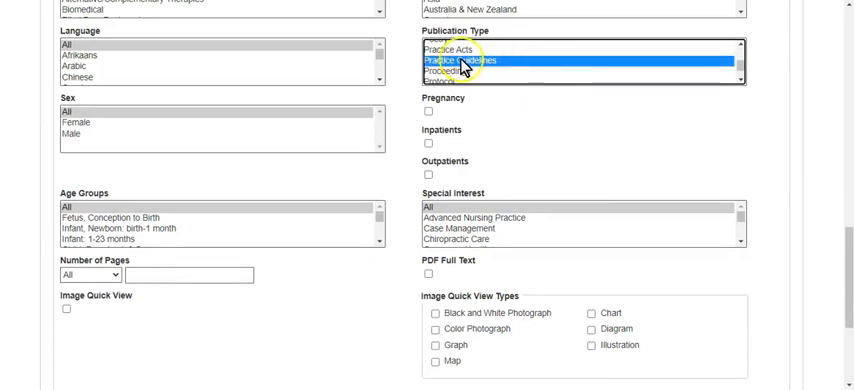
pyautogui.scroll(-3)
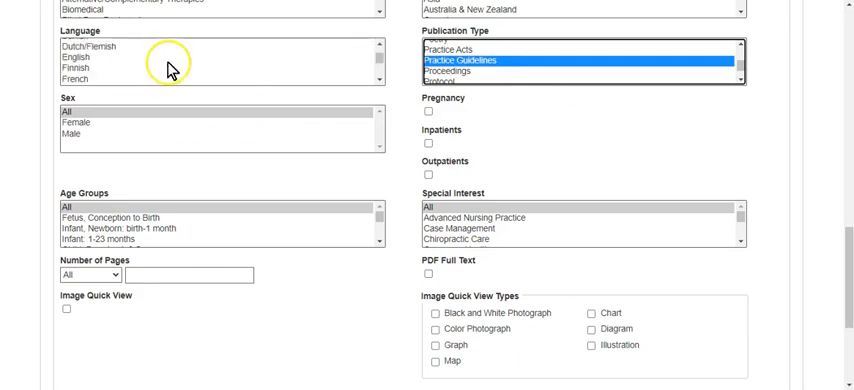
pyautogui.scroll(-3)
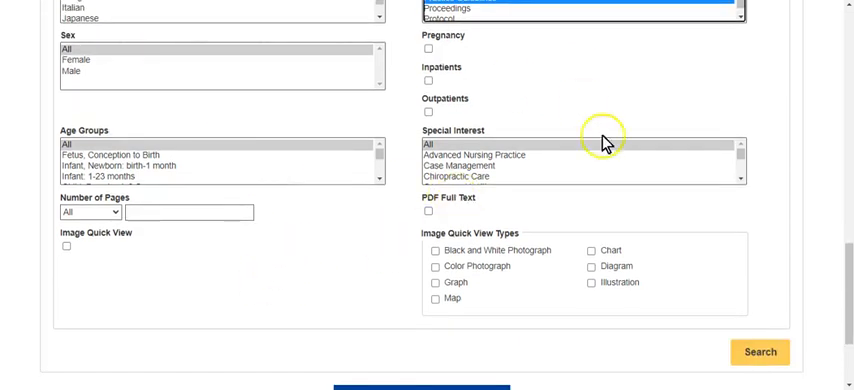
pyautogui.moveTo(608, 168)
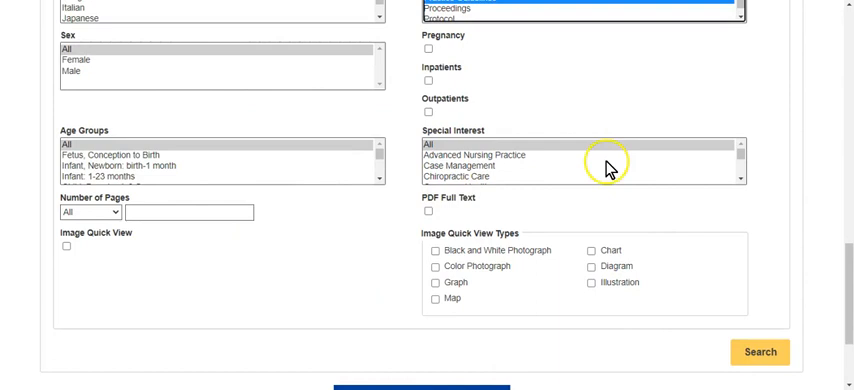
pyautogui.moveTo(318, 255)
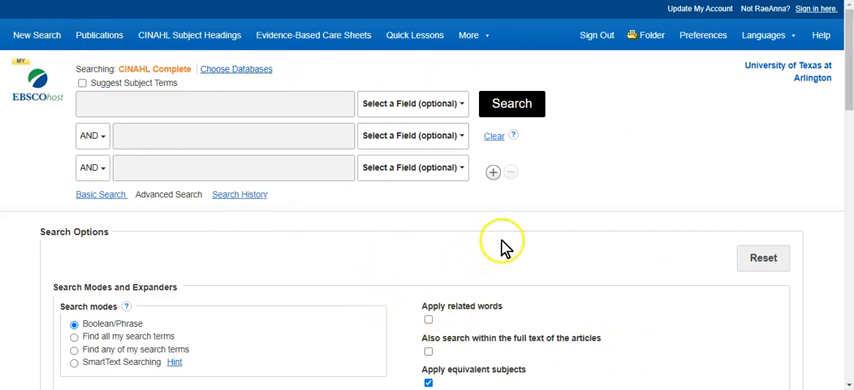
pyautogui.moveTo(538, 251)
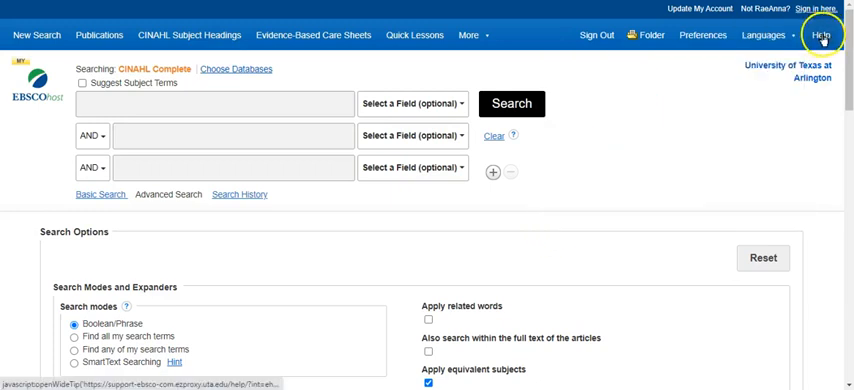
pyautogui.click(821, 35)
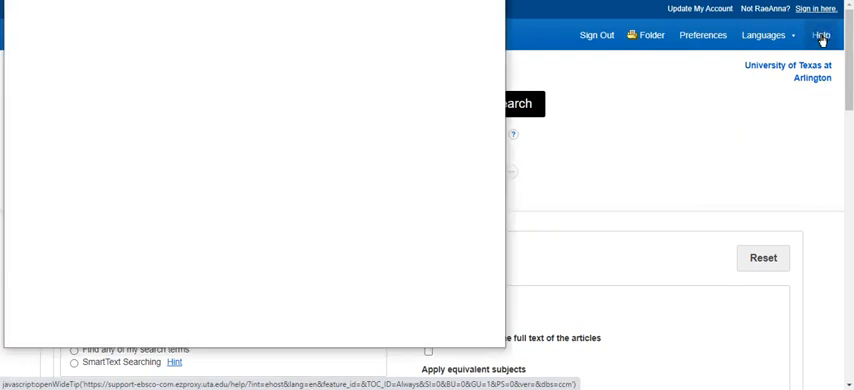
pyautogui.click(821, 36)
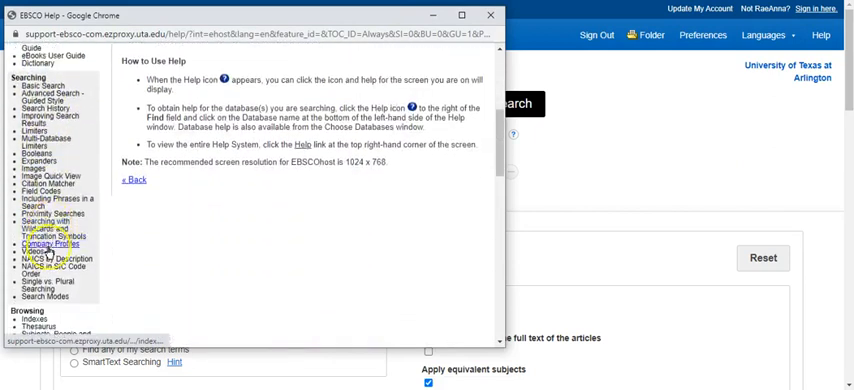
pyautogui.scroll(-3)
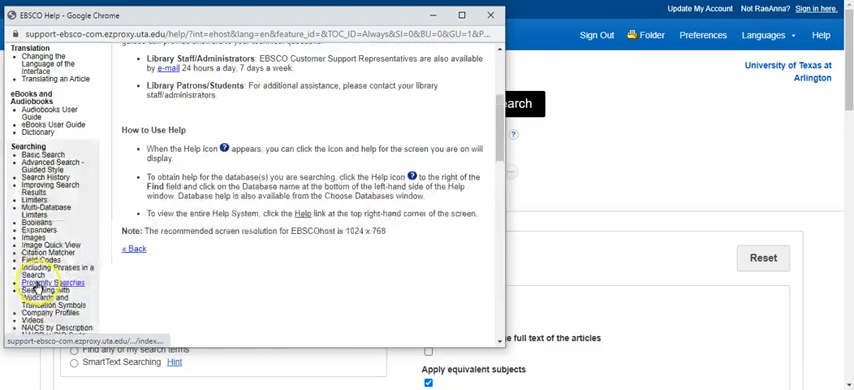
pyautogui.click(491, 15)
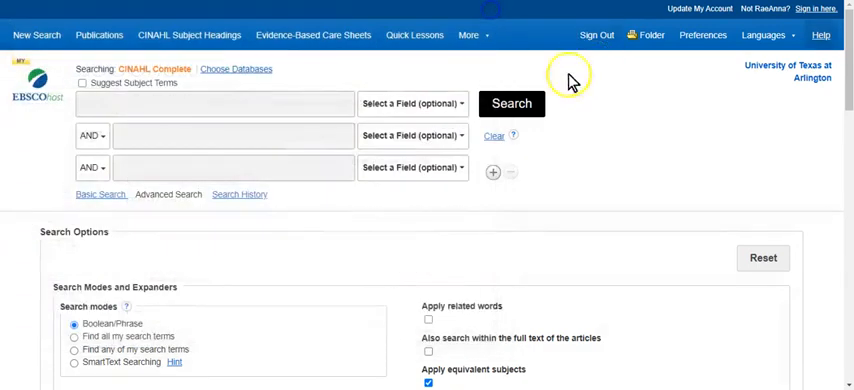
pyautogui.moveTo(680, 222)
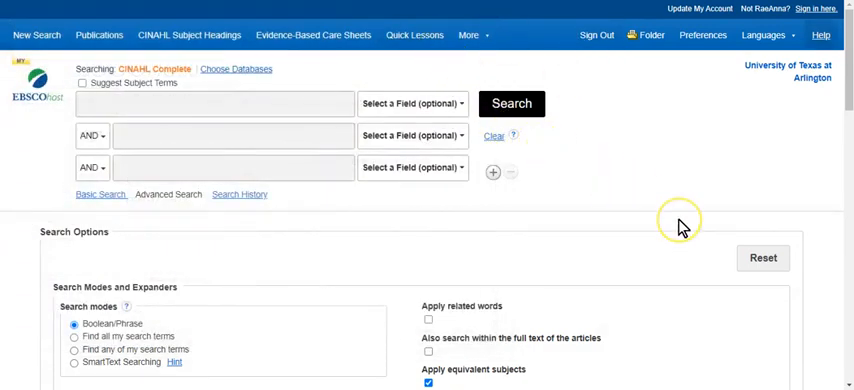